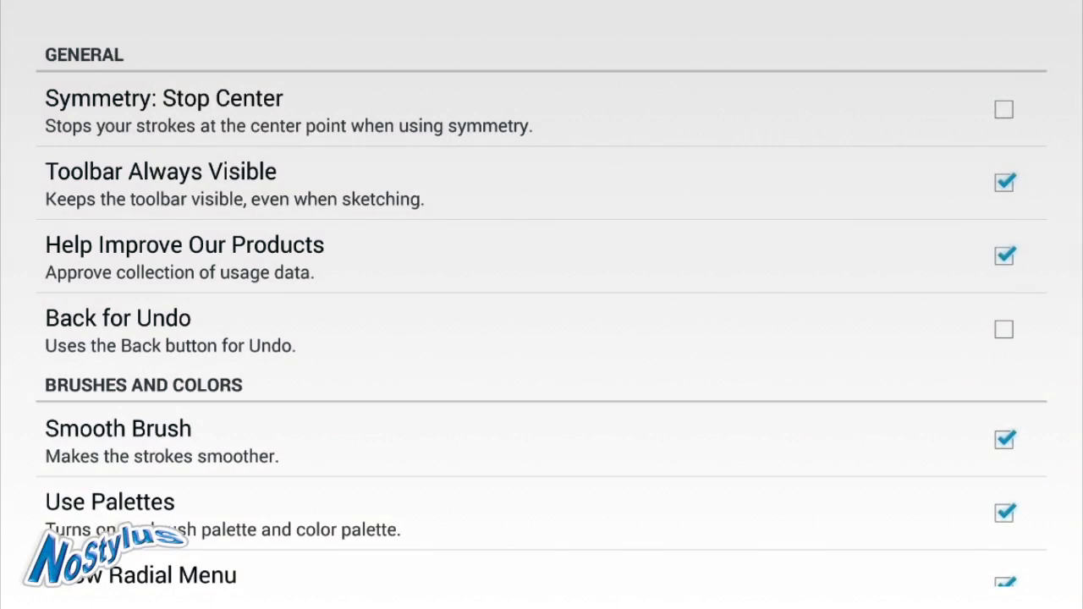
# Step: In Preferences, toggle Show Radial Menu off and on, and enable Remember Colors on Radial Menu
pyautogui.scroll(-3)
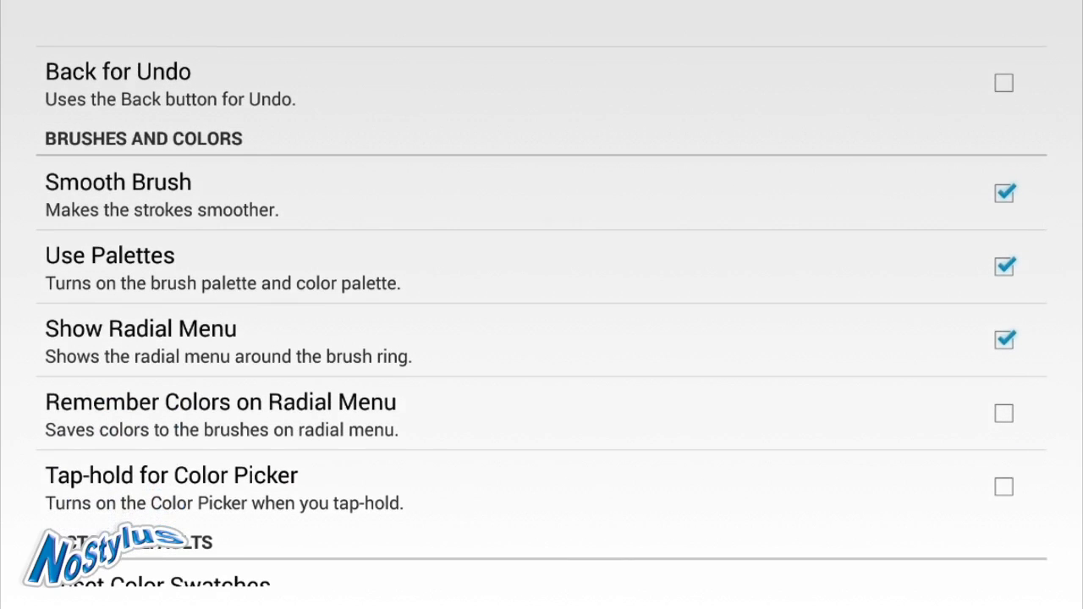
pyautogui.click(1003, 339)
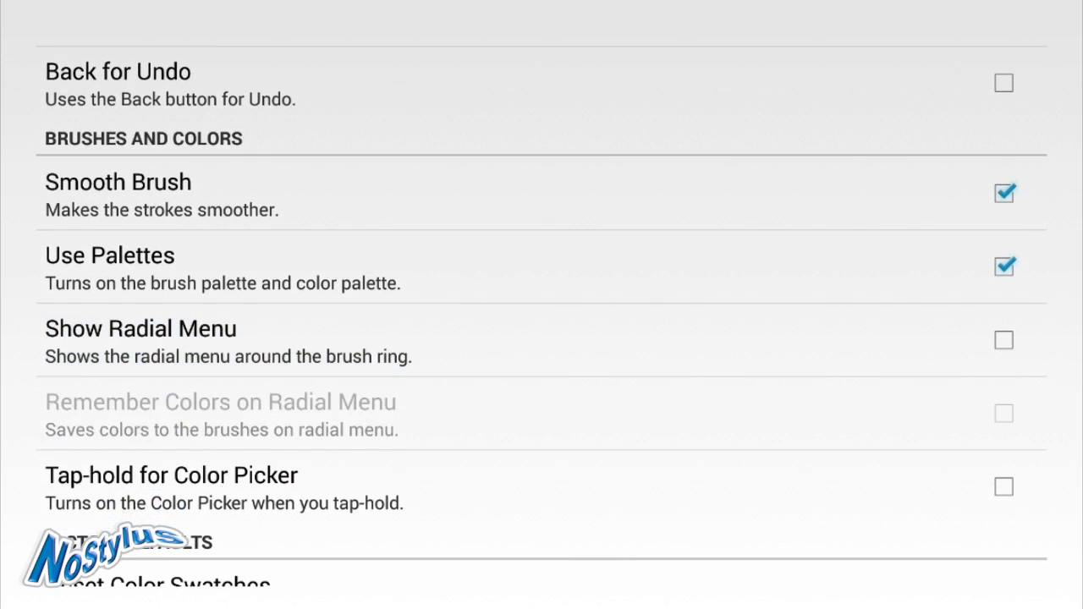
pyautogui.click(1003, 338)
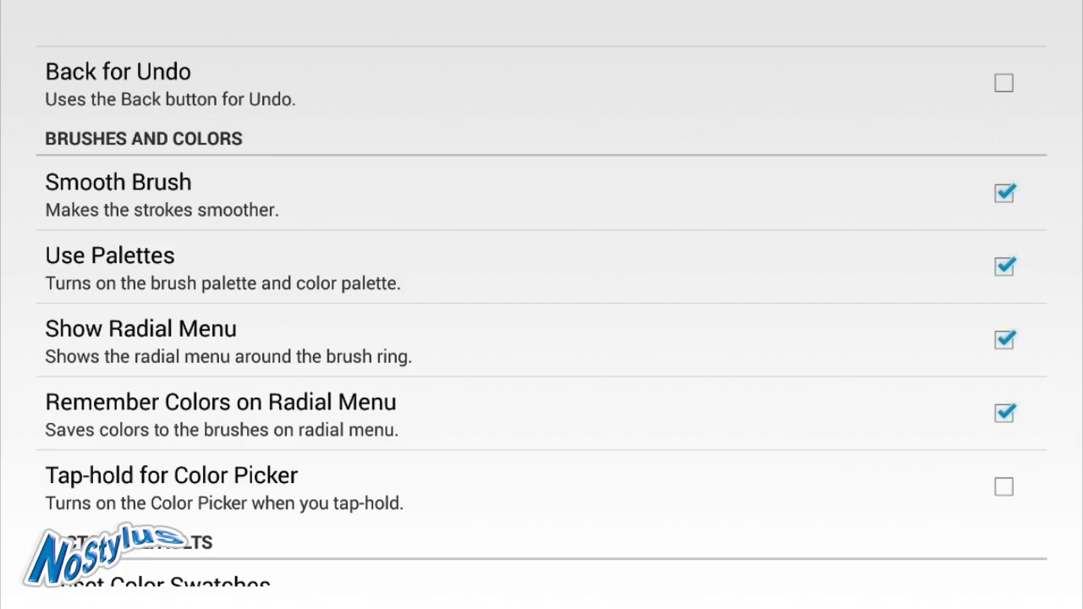
pyautogui.click(1003, 488)
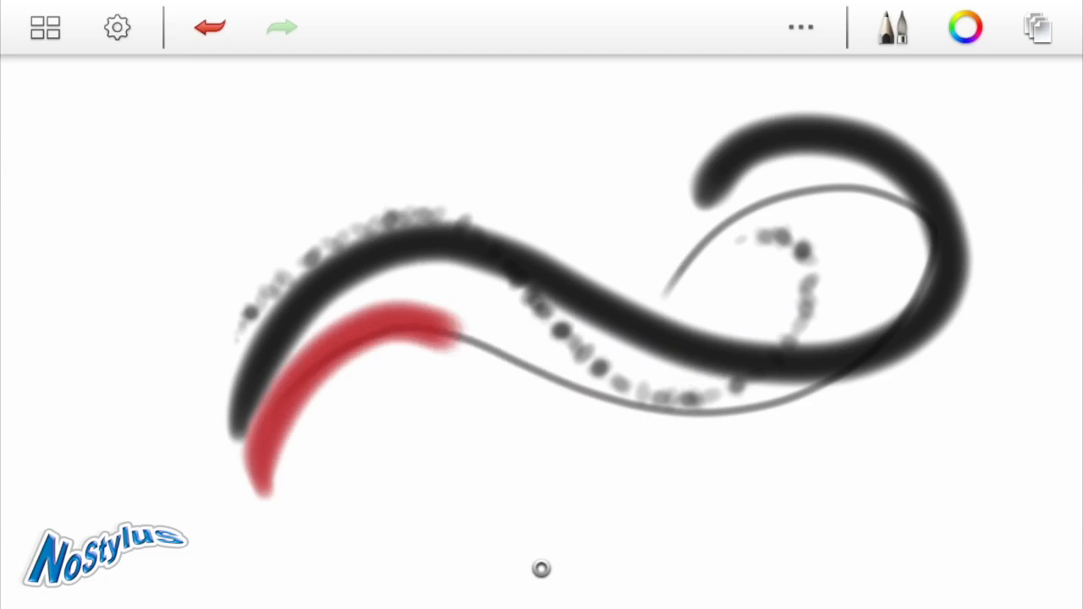
# Step: Paint a red airbrush spiral over the black curves, then switch to the thin pencil for an arc
pyautogui.moveTo(457, 347); pyautogui.dragTo(668, 288)
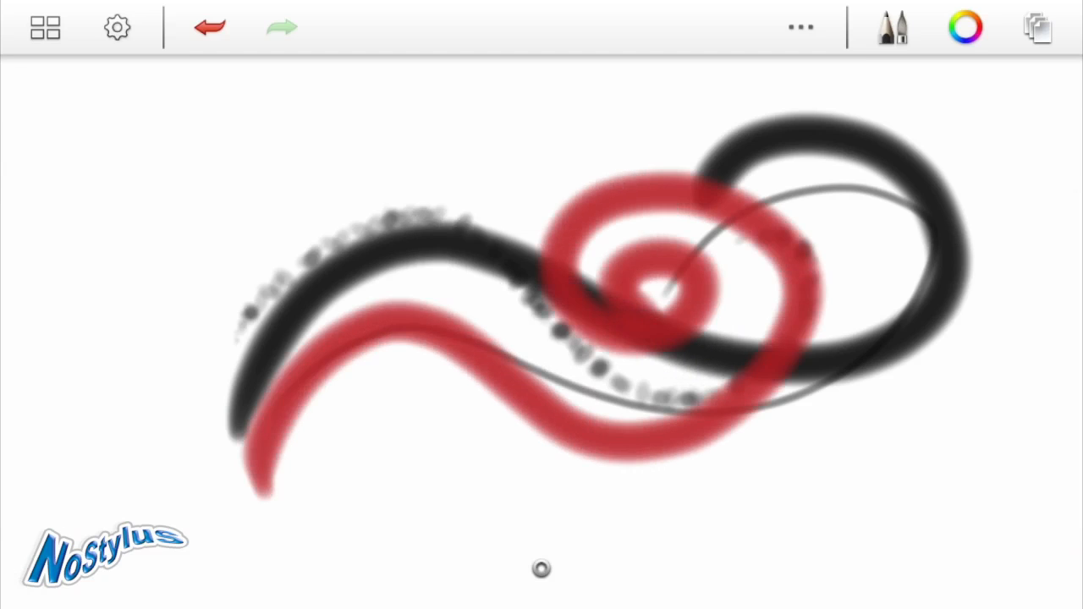
pyautogui.click(893, 27)
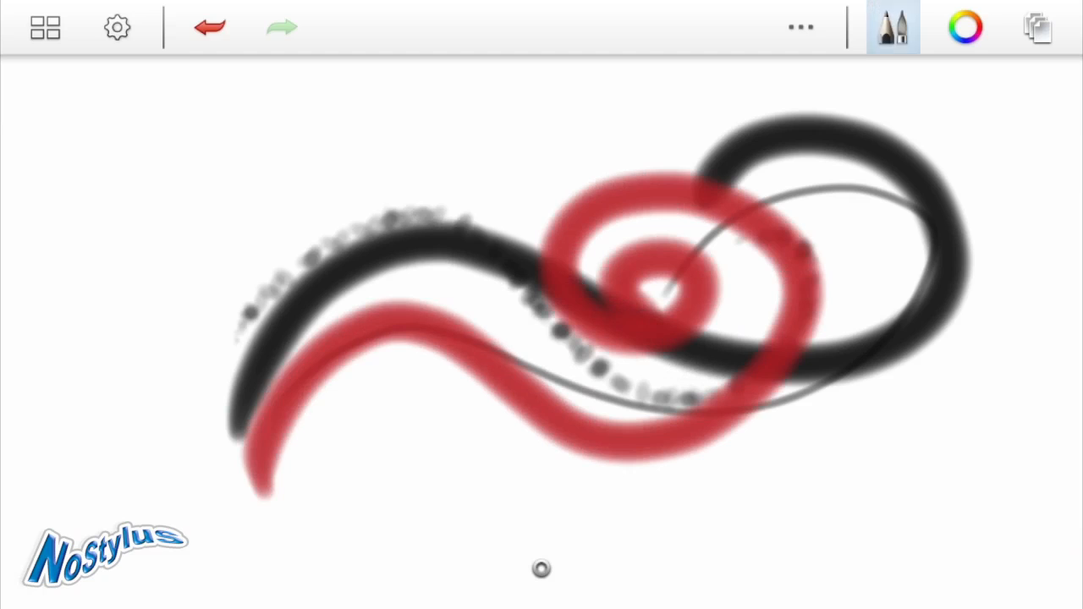
pyautogui.click(892, 27)
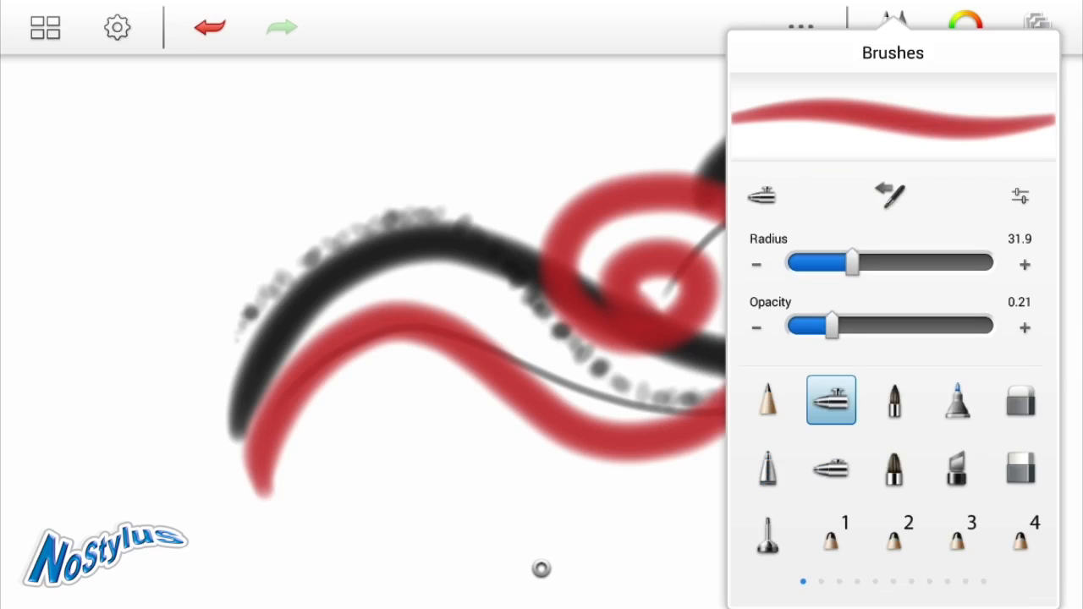
pyautogui.click(768, 399)
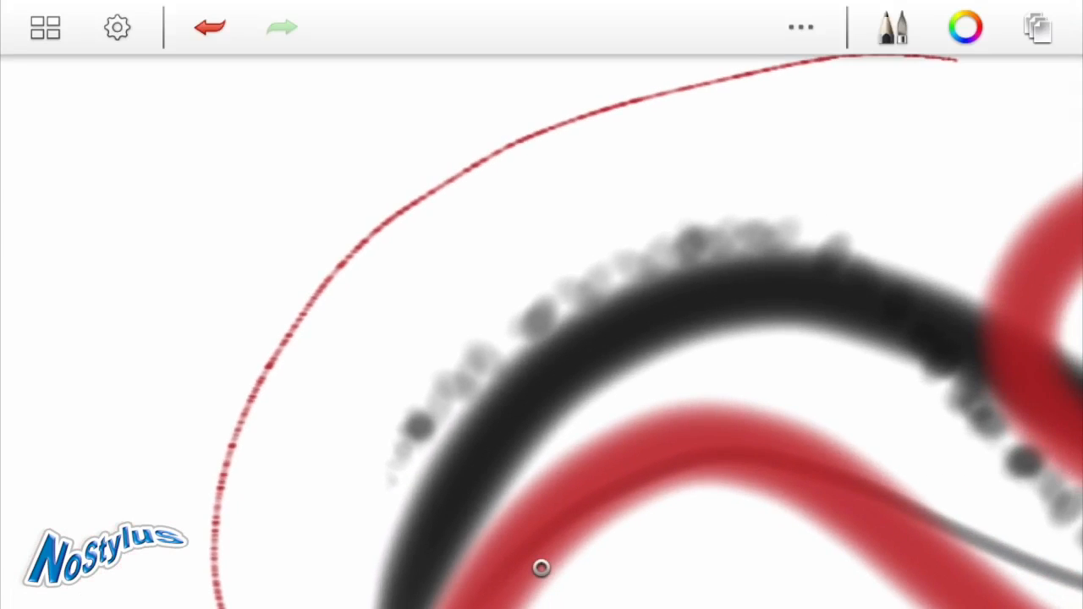
# Step: Raise the pencil Radius to about 5.2 and draw a thicker arc inside the first
pyautogui.click(893, 27)
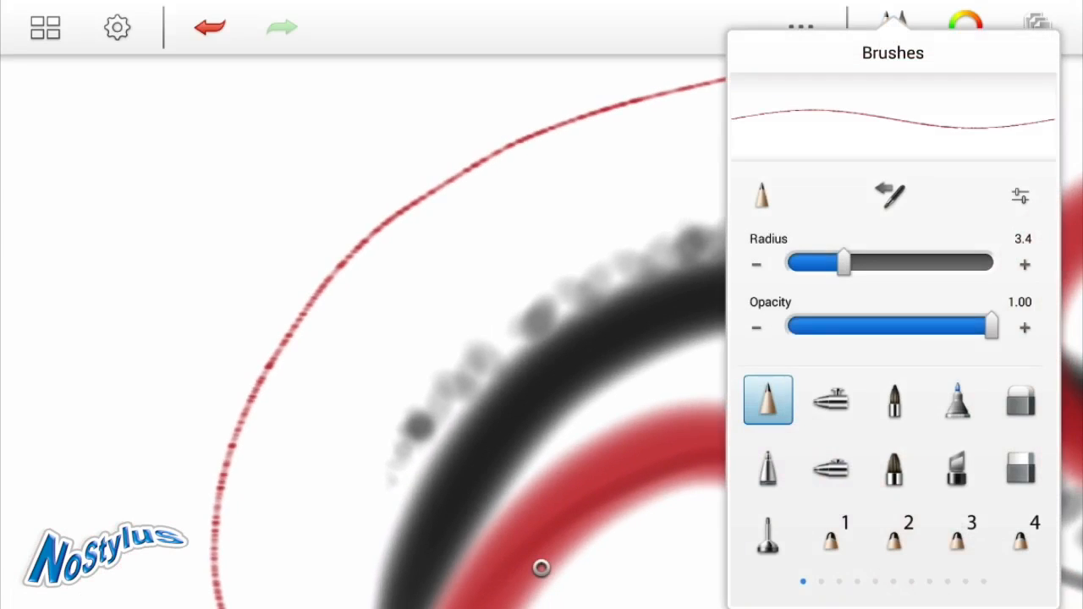
pyautogui.moveTo(842, 263); pyautogui.dragTo(883, 264)
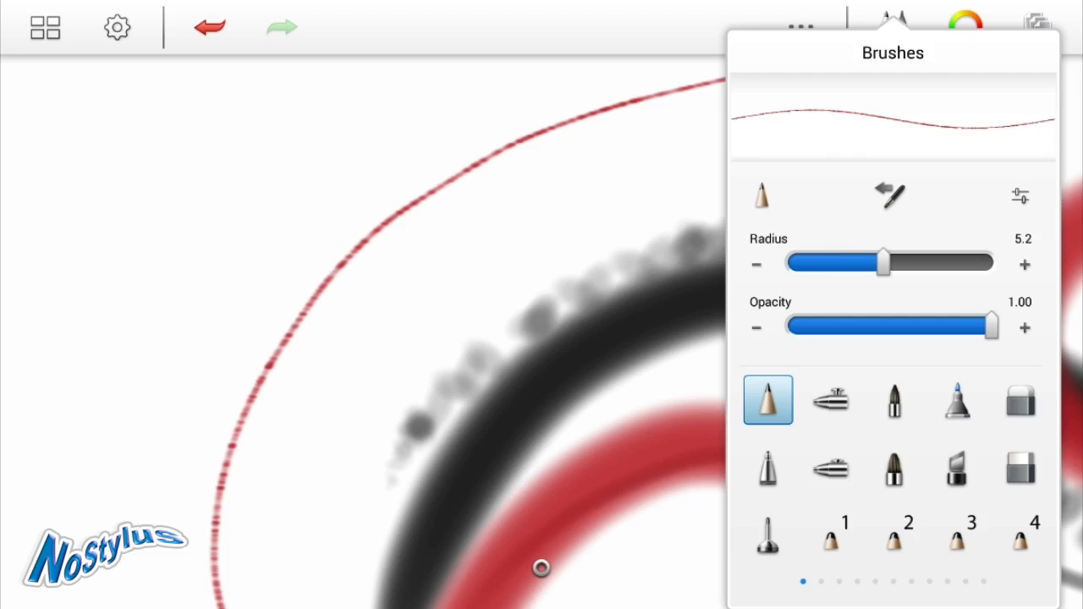
pyautogui.click(893, 27)
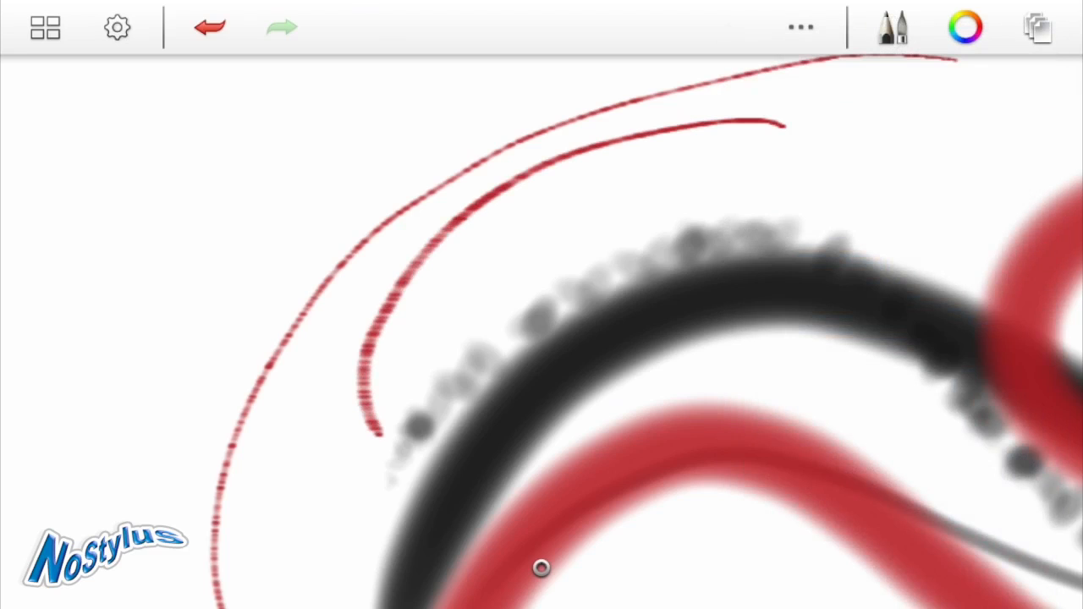
# Step: In advanced brush properties, set the pencil Spacing to 0.5 and Noise to 0
pyautogui.click(894, 27)
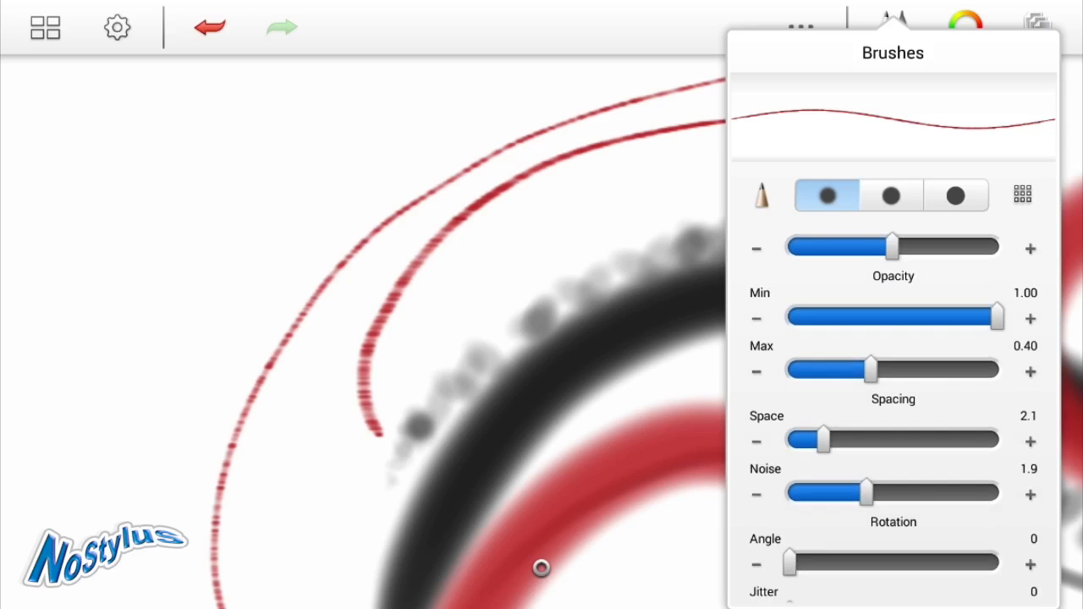
pyautogui.moveTo(826, 440); pyautogui.dragTo(792, 440)
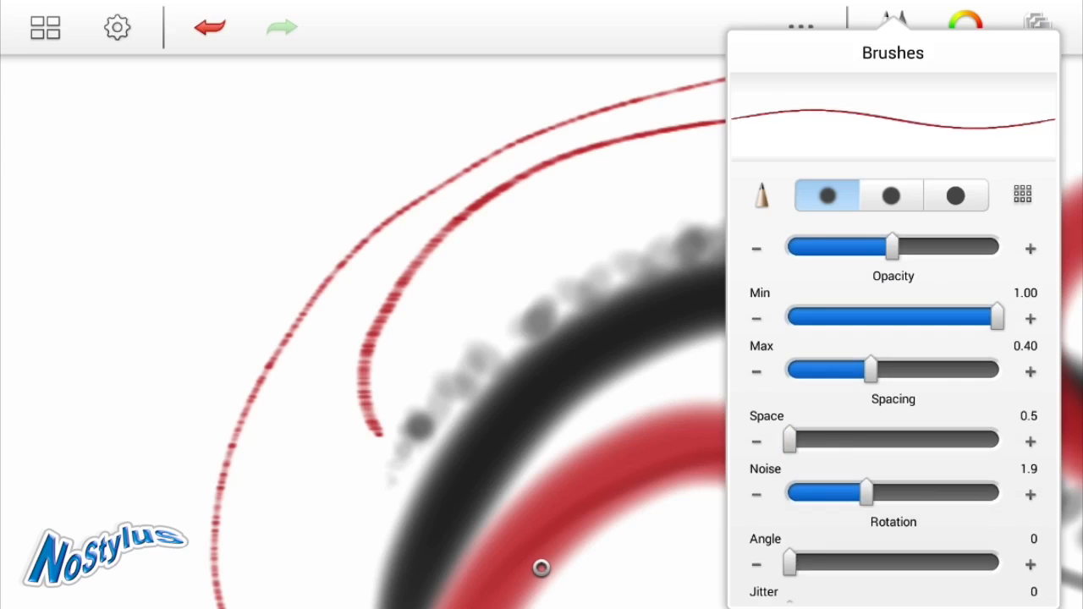
pyautogui.moveTo(866, 493); pyautogui.dragTo(789, 493)
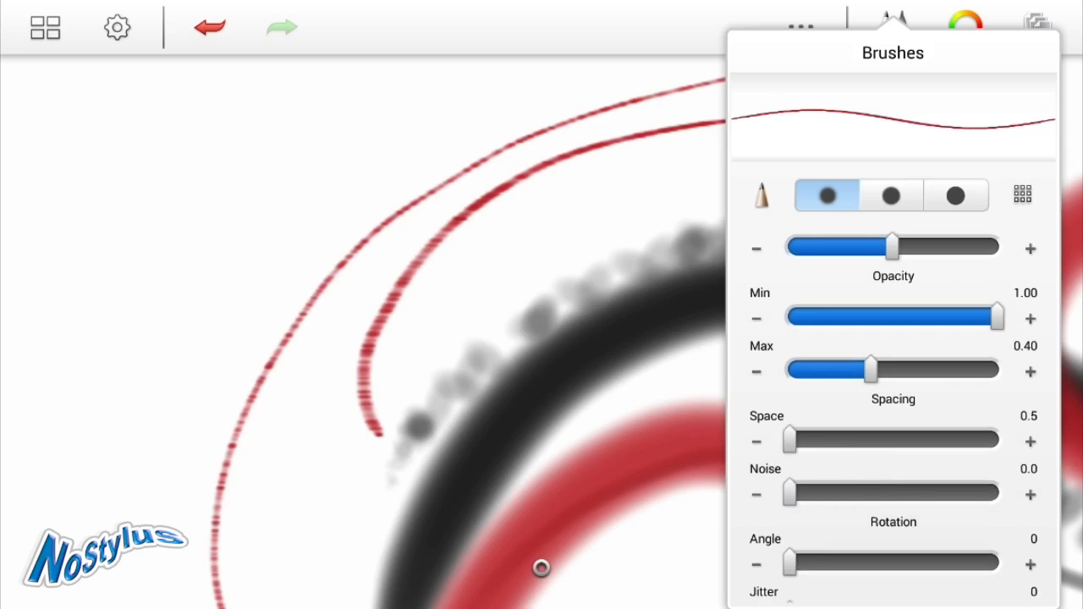
pyautogui.click(893, 27)
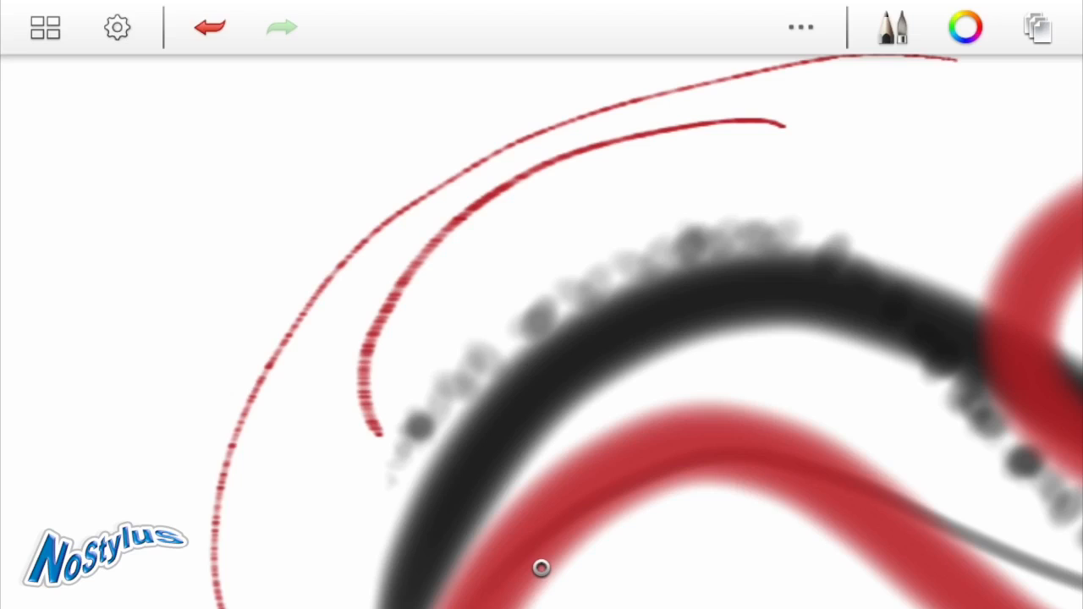
# Step: Draw red looping swirls across the upper left and add a new empty layer above the drawing
pyautogui.moveTo(115, 288); pyautogui.dragTo(600, 155)
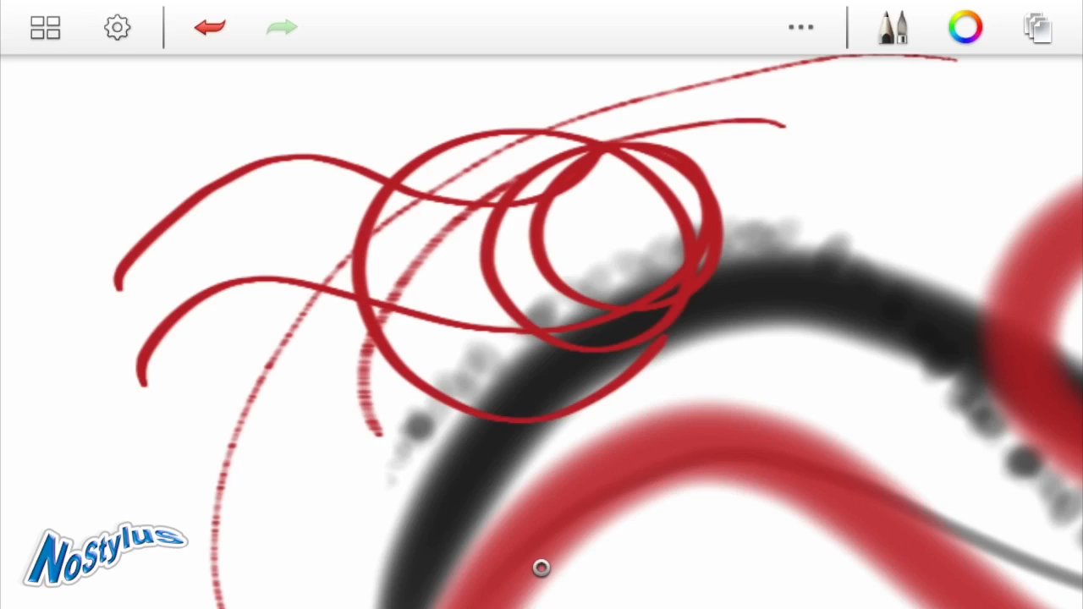
pyautogui.click(1039, 27)
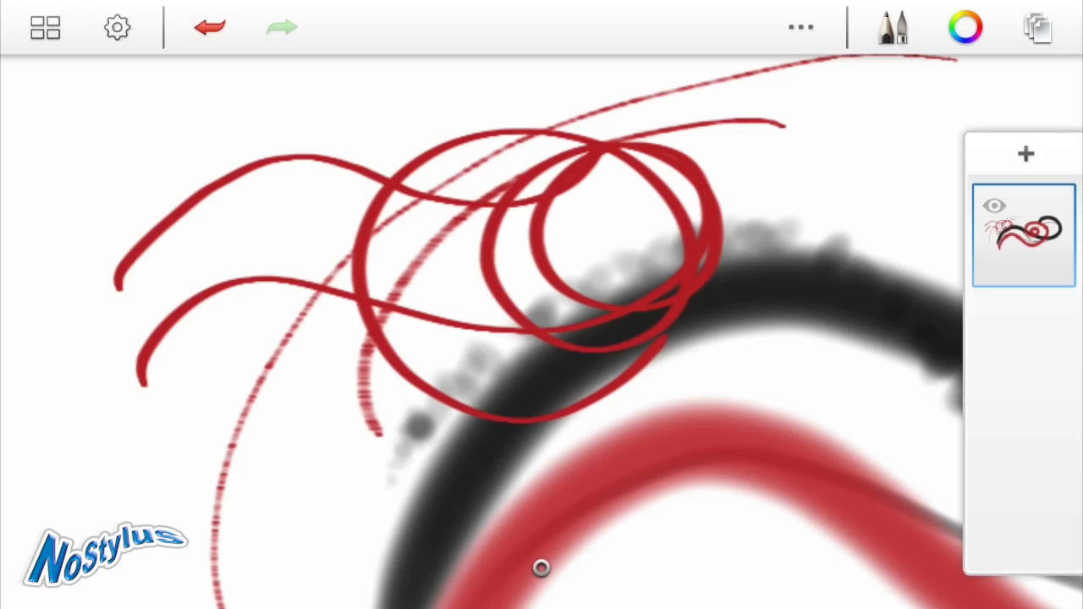
pyautogui.click(1025, 152)
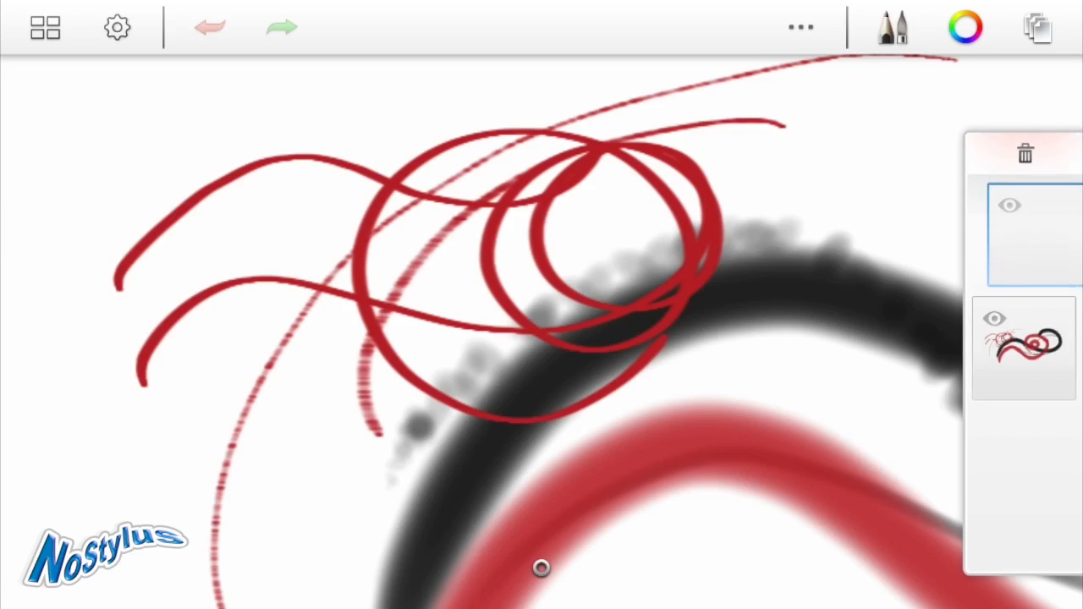
pyautogui.click(1025, 152)
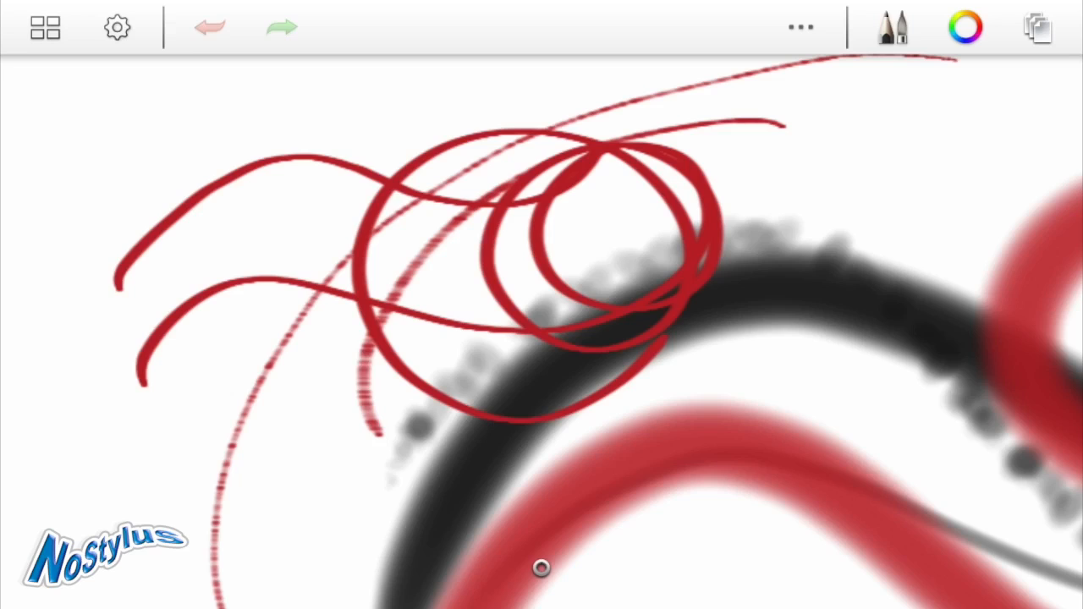
pyautogui.click(893, 27)
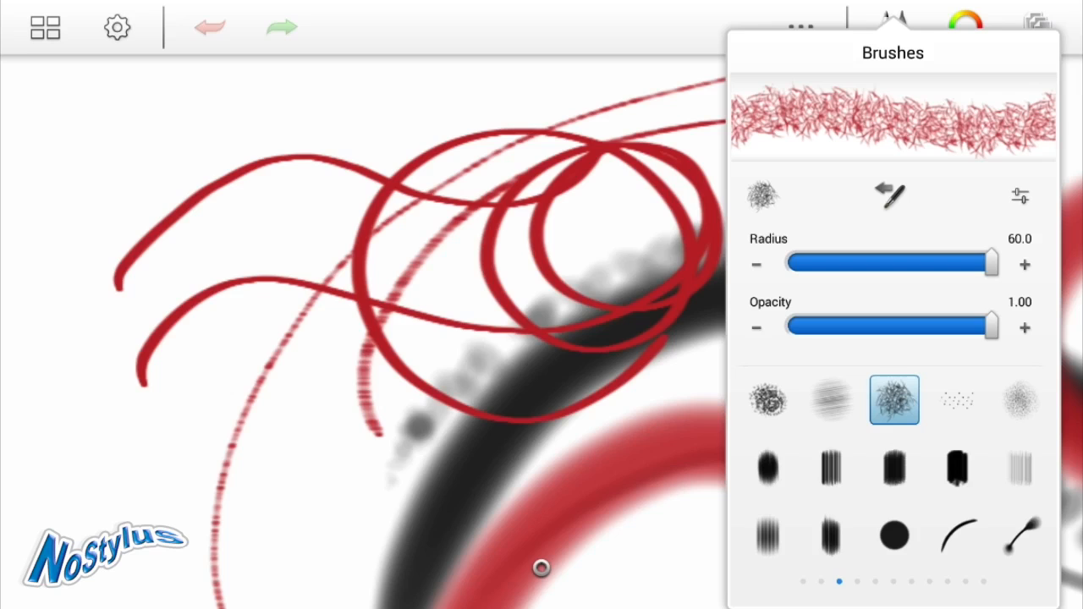
# Step: With the scribble texture brush at radius 60, paint yellow texture around the red loops
pyautogui.click(894, 27)
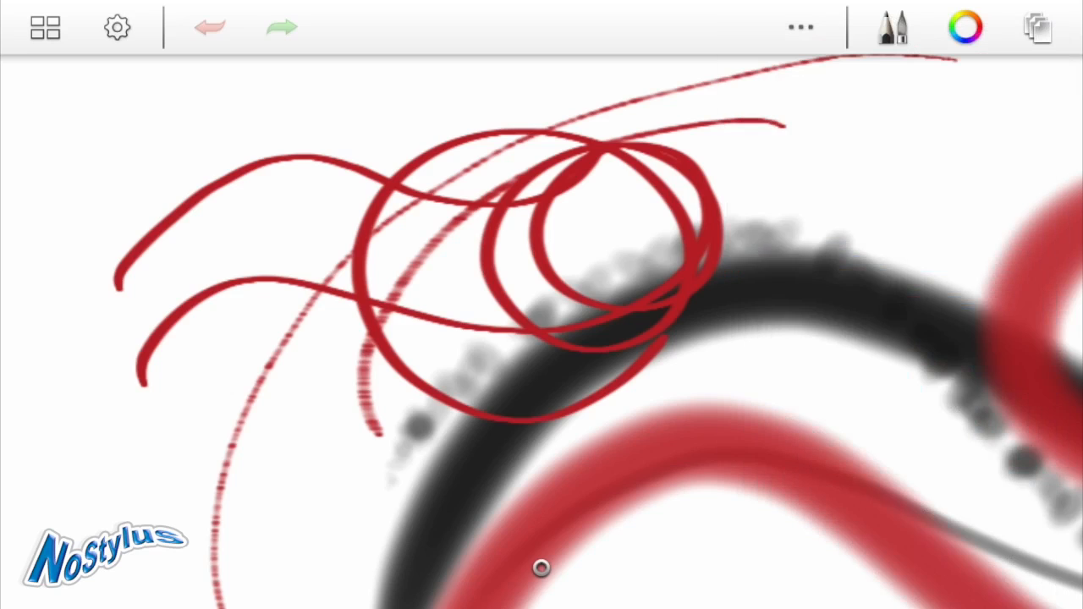
pyautogui.click(965, 27)
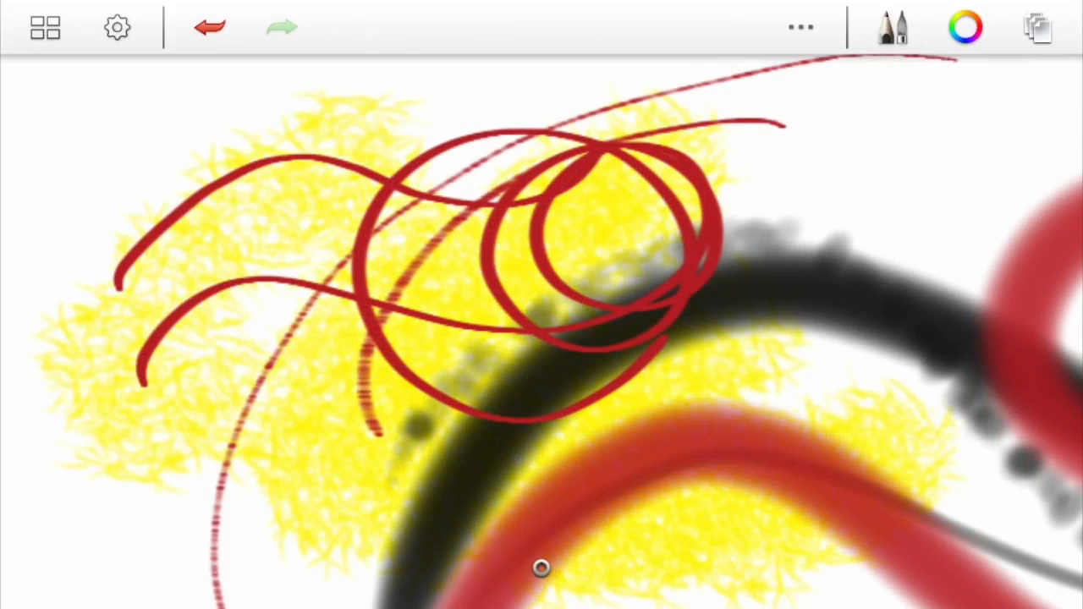
pyautogui.click(798, 28)
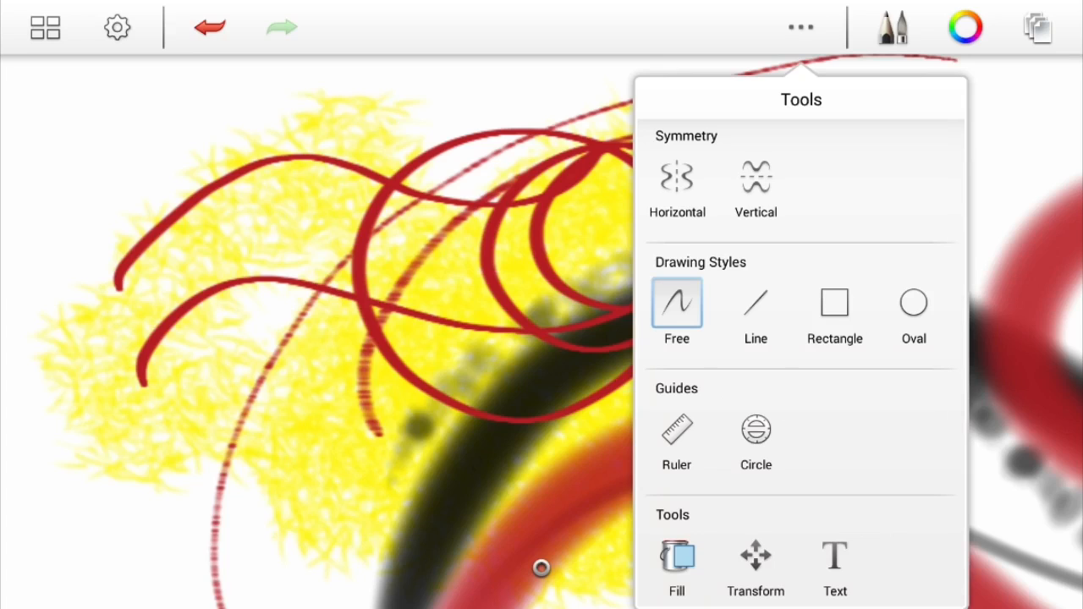
# Step: Turn on horizontal symmetry, choose the round dotted brush and pick blue as the colour
pyautogui.click(676, 178)
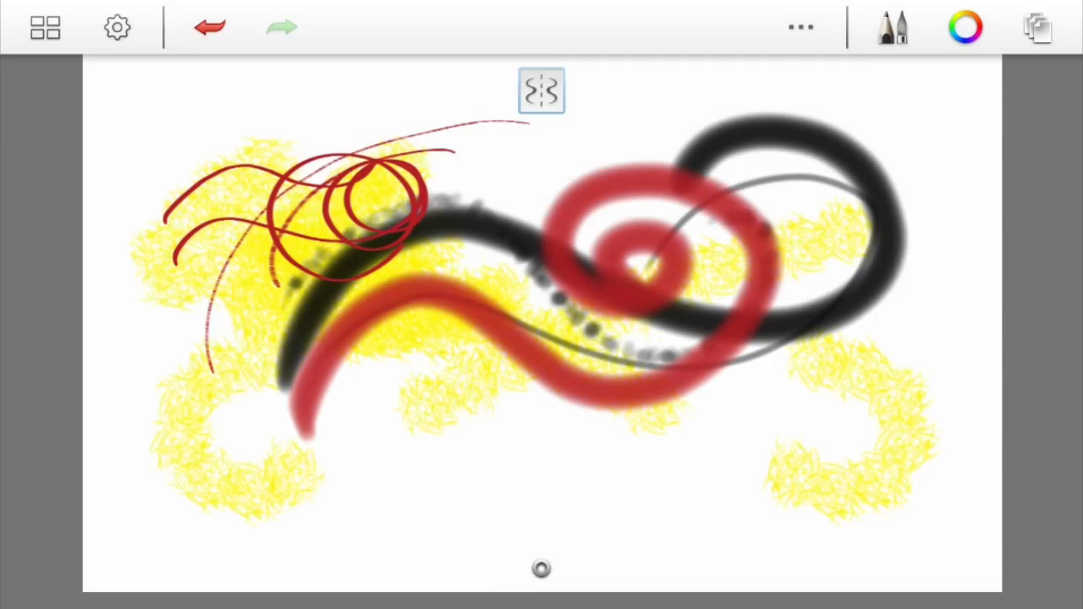
pyautogui.click(893, 27)
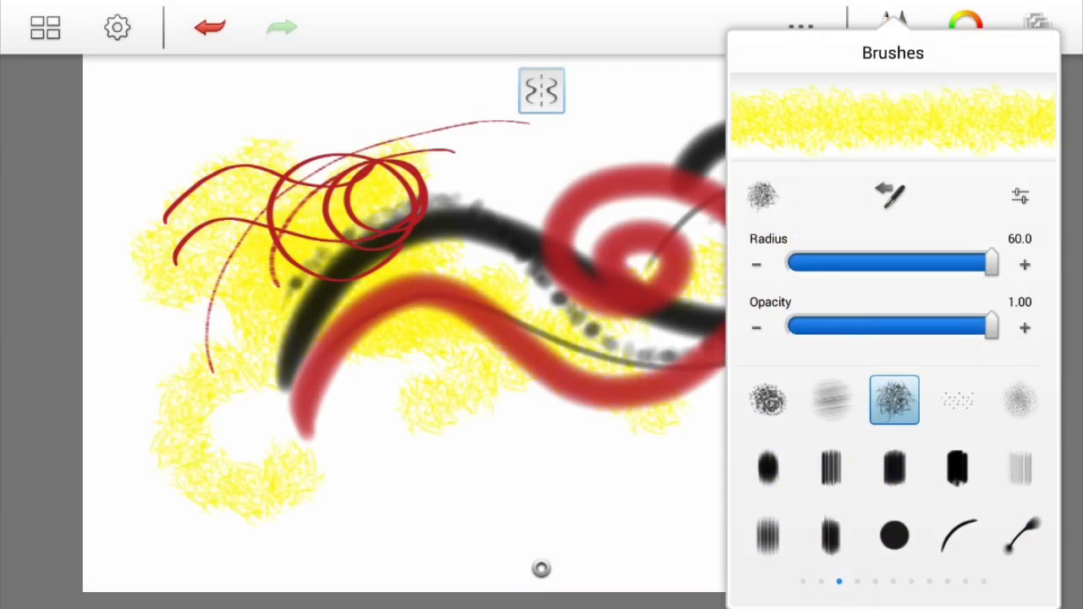
pyautogui.click(894, 535)
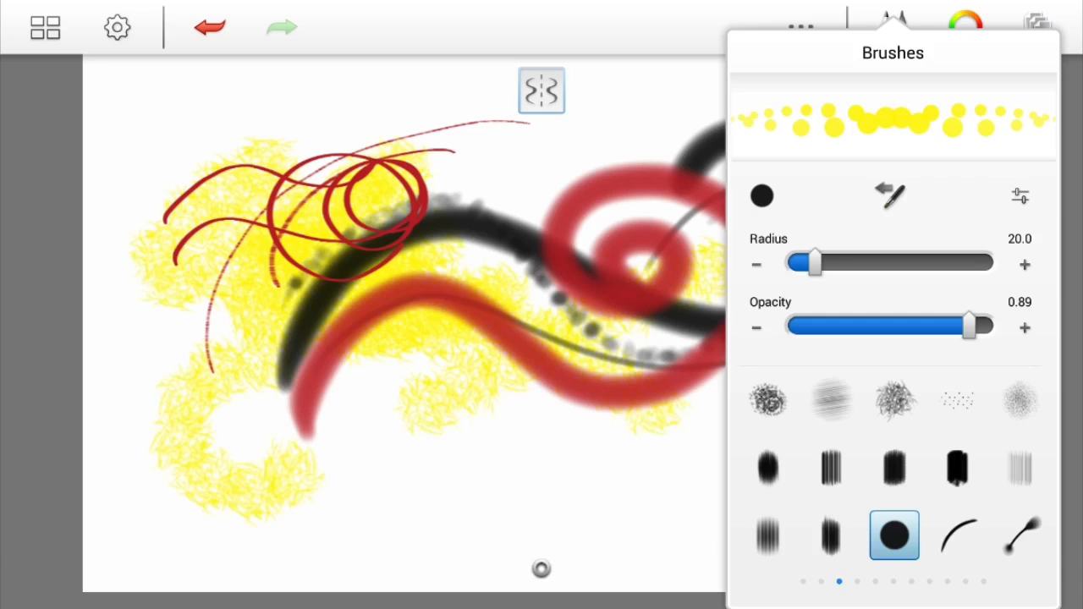
pyautogui.click(893, 27)
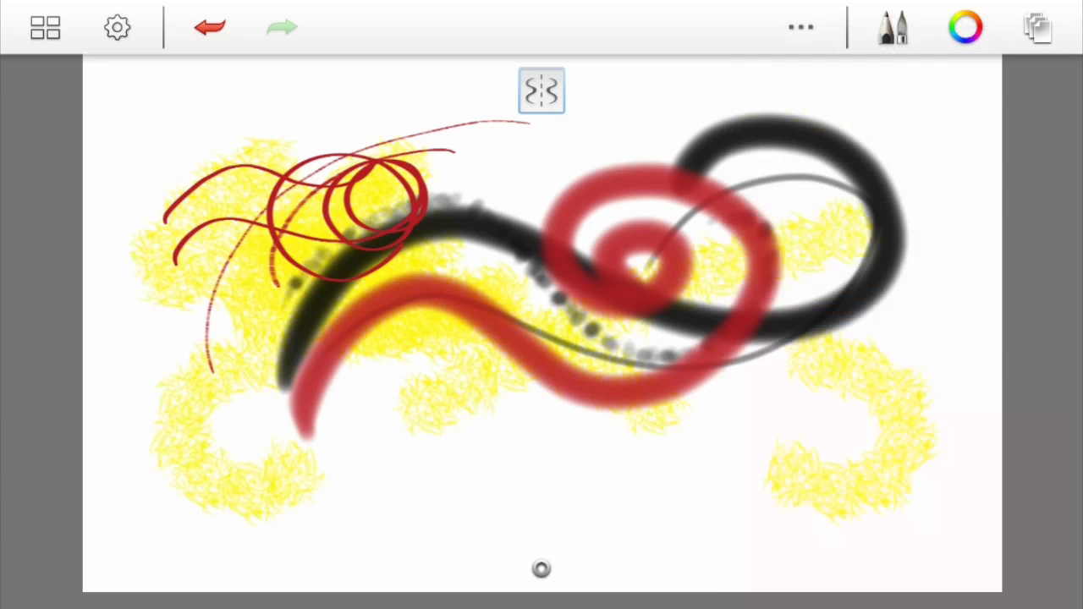
pyautogui.click(965, 27)
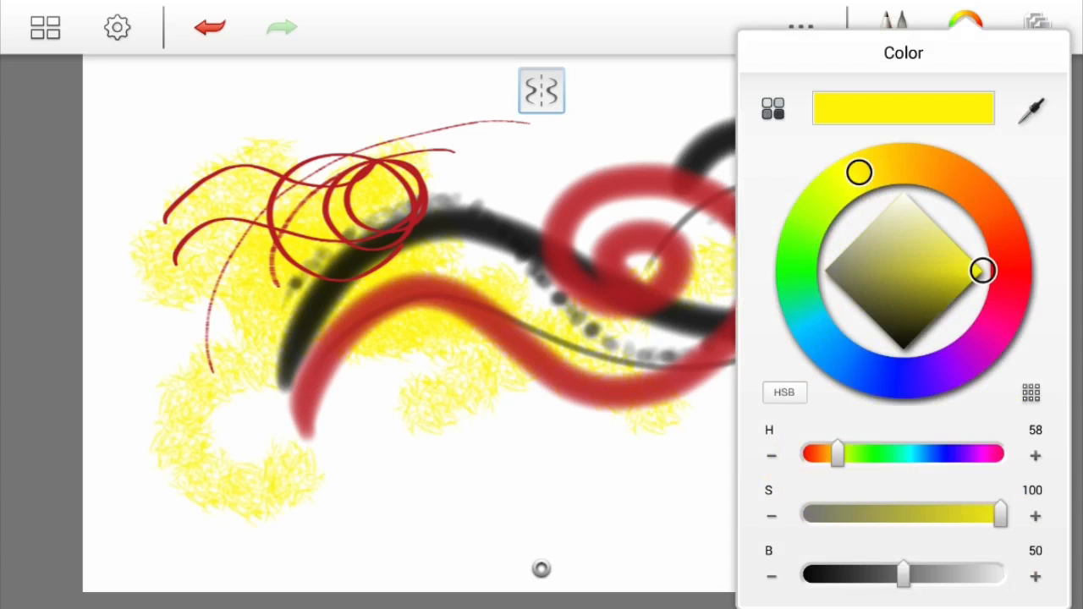
pyautogui.click(964, 27)
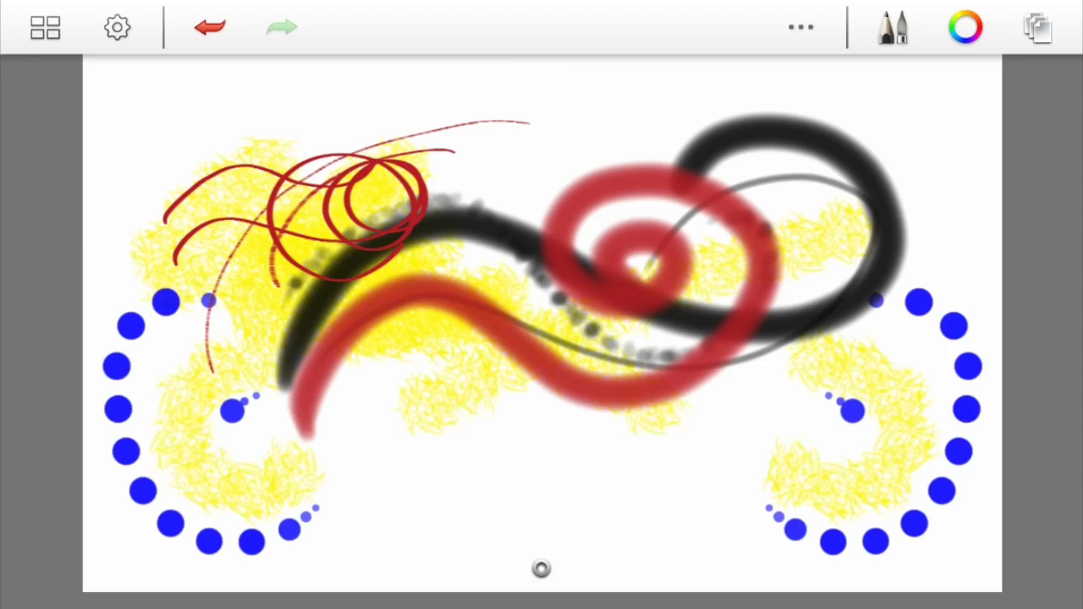
# Step: Switch symmetry to Vertical and draw mirrored blue dotted arcs along top and bottom
pyautogui.click(798, 27)
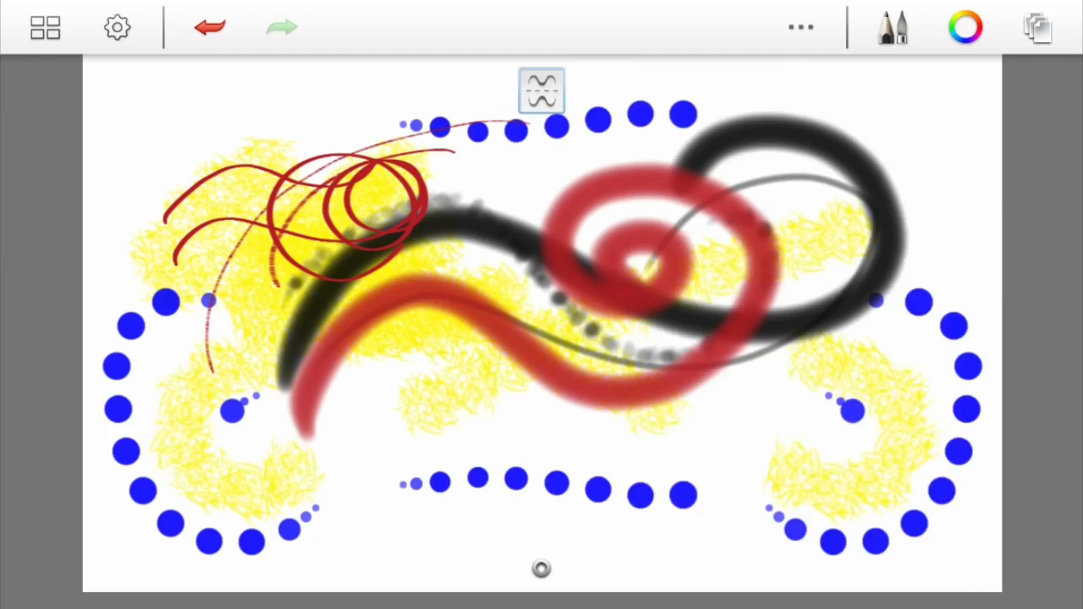
pyautogui.click(893, 27)
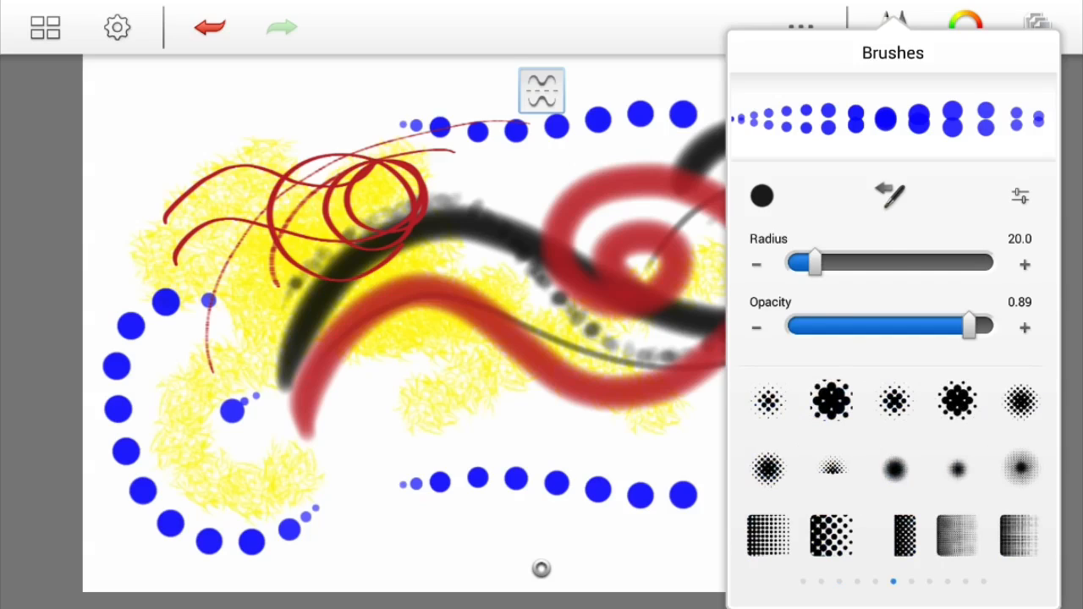
# Step: Choose a halftone dot brush and paint mirrored blue bands across the upper and lower drawing
pyautogui.click(829, 535)
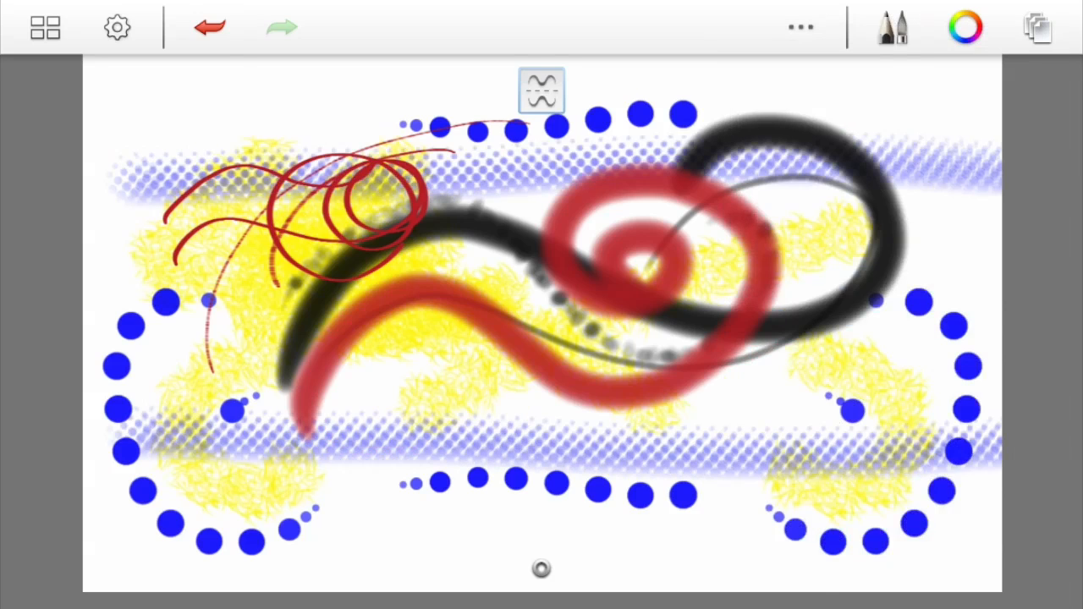
pyautogui.click(799, 27)
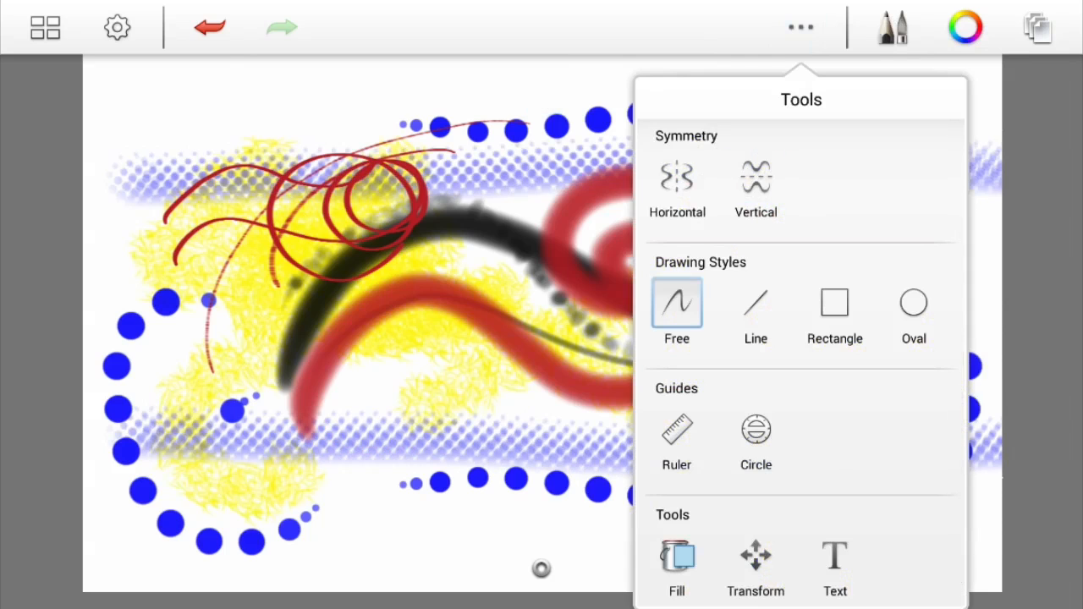
# Step: Select the Oval drawing style and draw a blue halftone oval ring at the top left
pyautogui.click(913, 303)
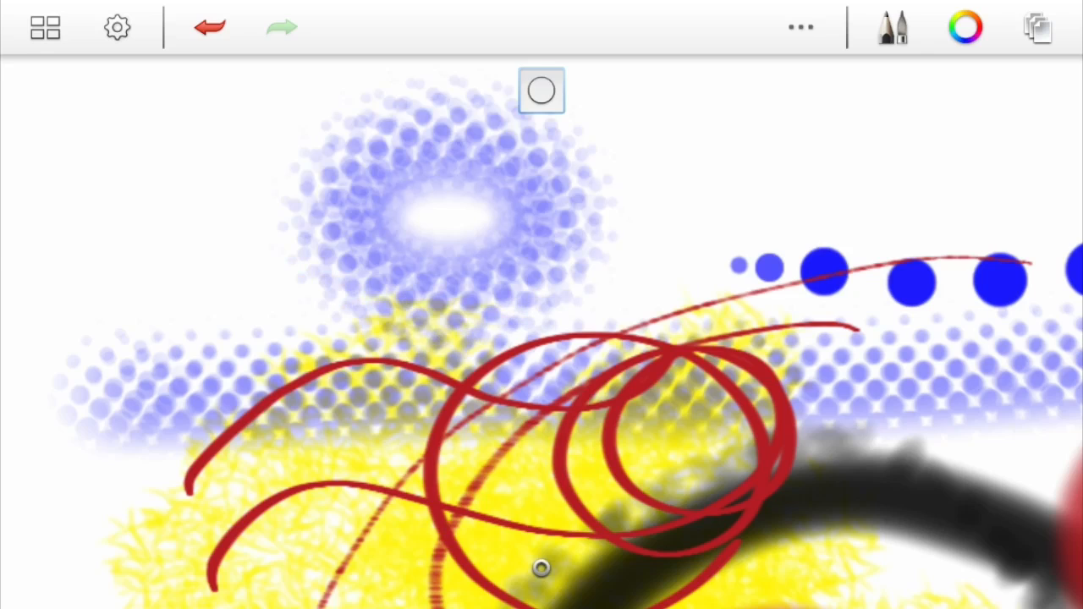
pyautogui.click(893, 27)
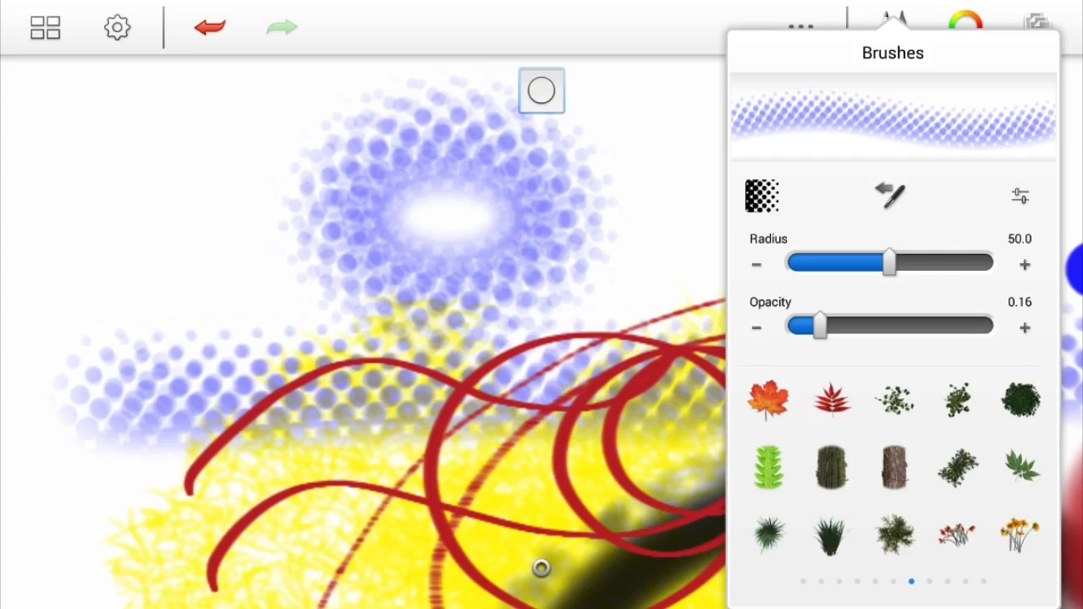
# Step: Select the autumn maple leaf brush and tune its opacity range to full minimum opacity
pyautogui.click(768, 399)
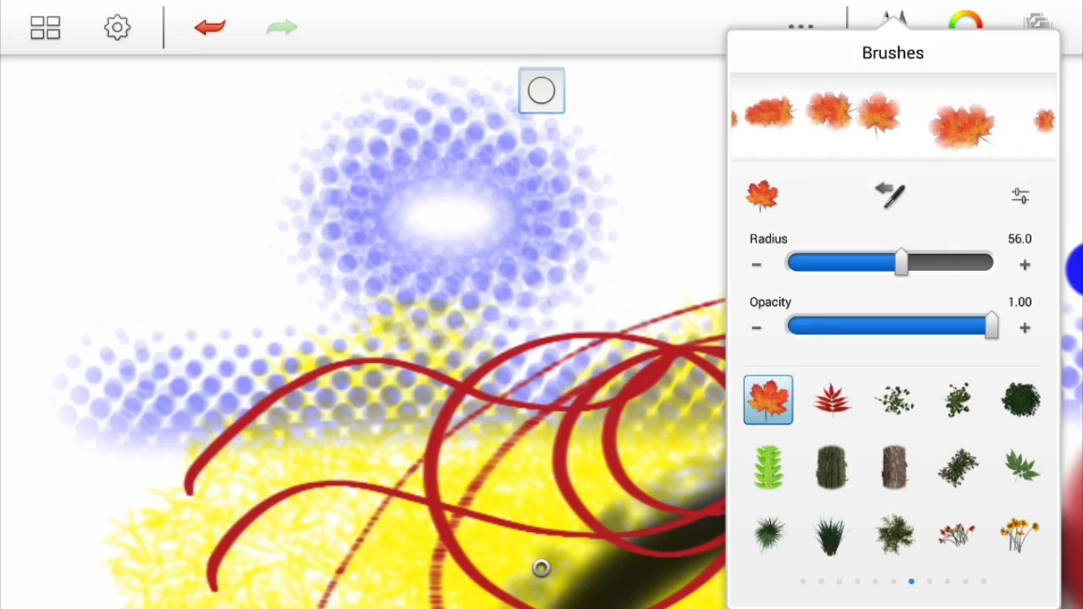
pyautogui.moveTo(900, 264); pyautogui.dragTo(835, 264)
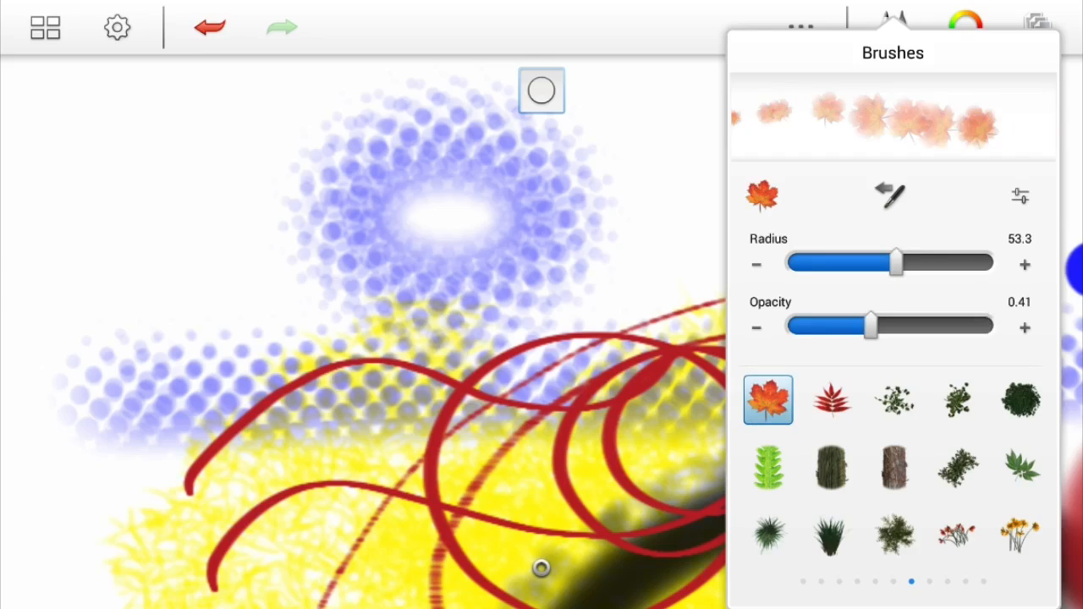
pyautogui.moveTo(870, 326); pyautogui.dragTo(961, 327)
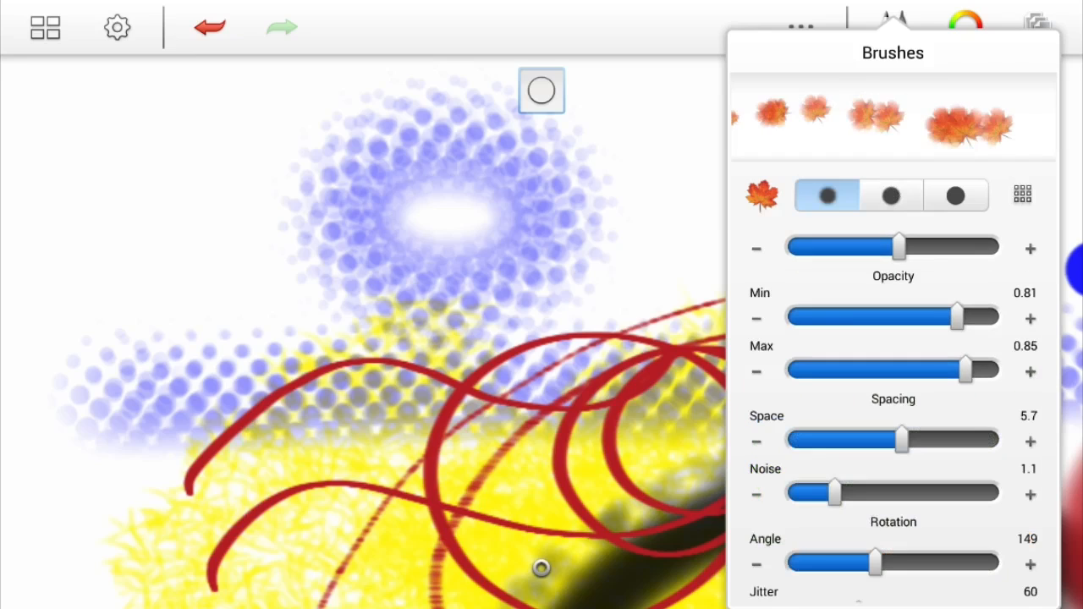
pyautogui.moveTo(956, 316); pyautogui.dragTo(832, 316)
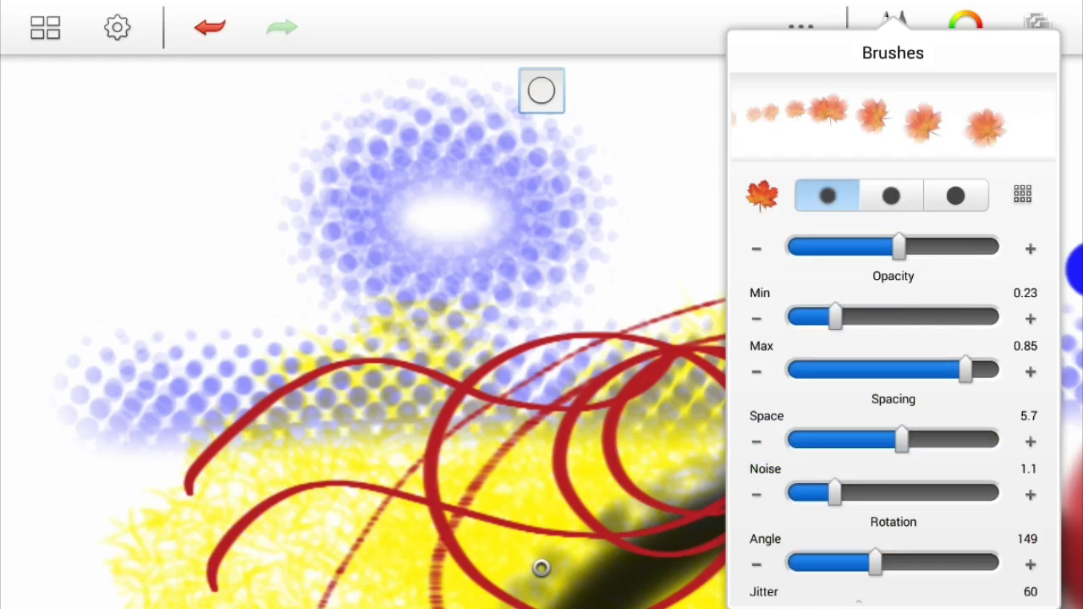
pyautogui.moveTo(832, 316); pyautogui.dragTo(876, 316)
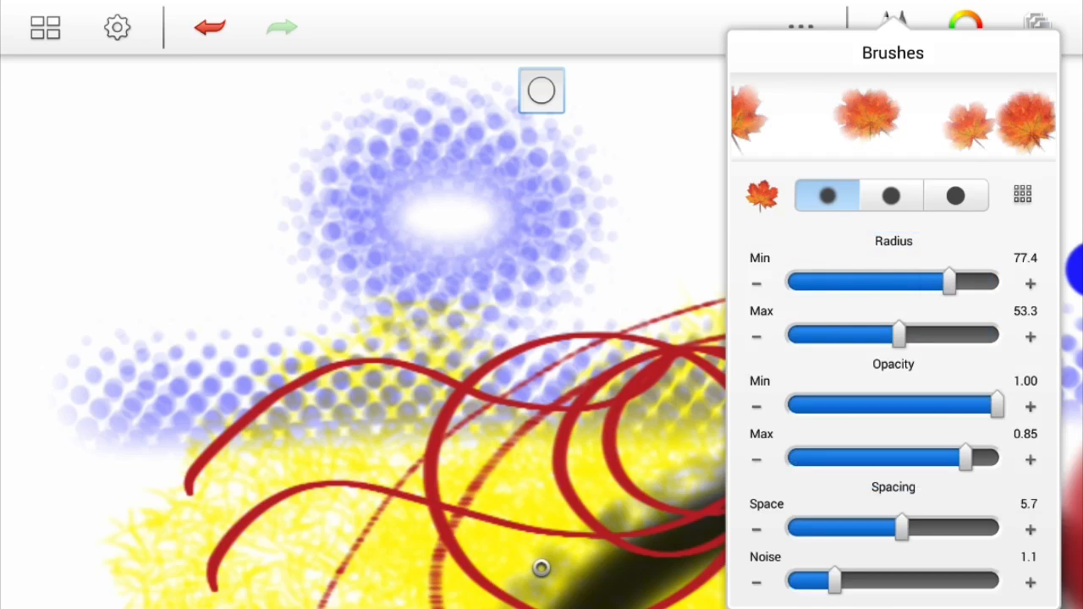
# Step: Narrow the leaf size range and spacing, then draw the orange leaf oval around the halftone ring
pyautogui.moveTo(949, 281); pyautogui.dragTo(815, 281)
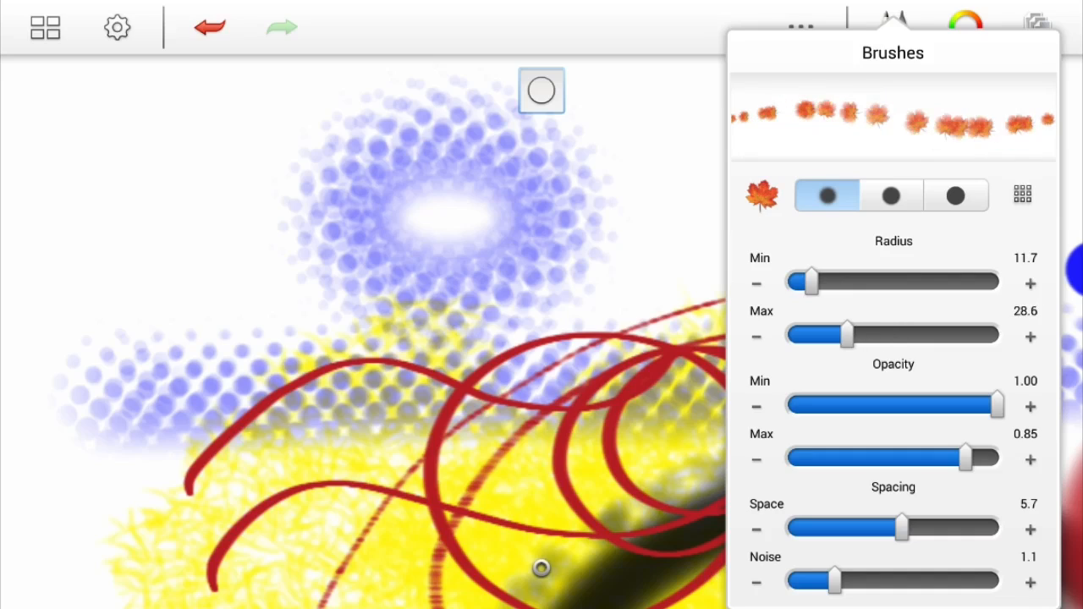
pyautogui.moveTo(842, 334); pyautogui.dragTo(878, 335)
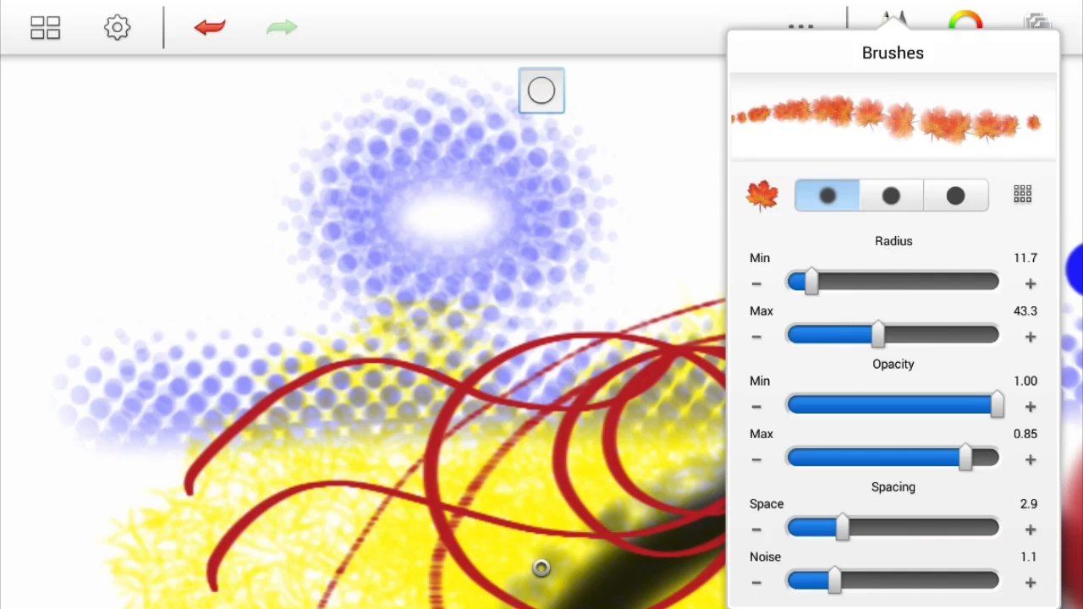
pyautogui.click(893, 28)
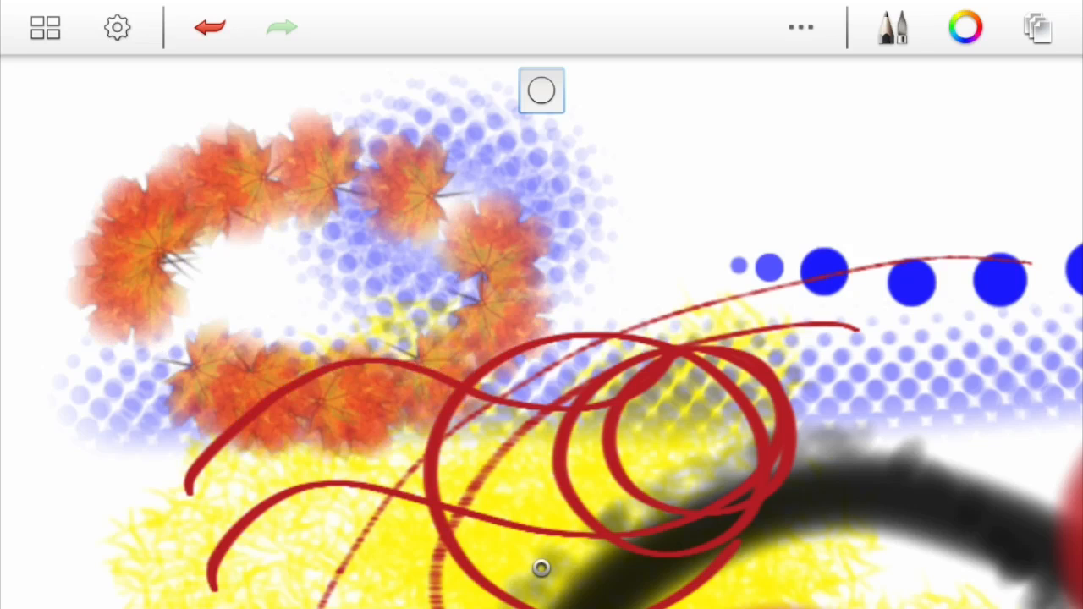
# Step: Make the spiky metallic chain brush the active brush from the special brushes page
pyautogui.click(893, 27)
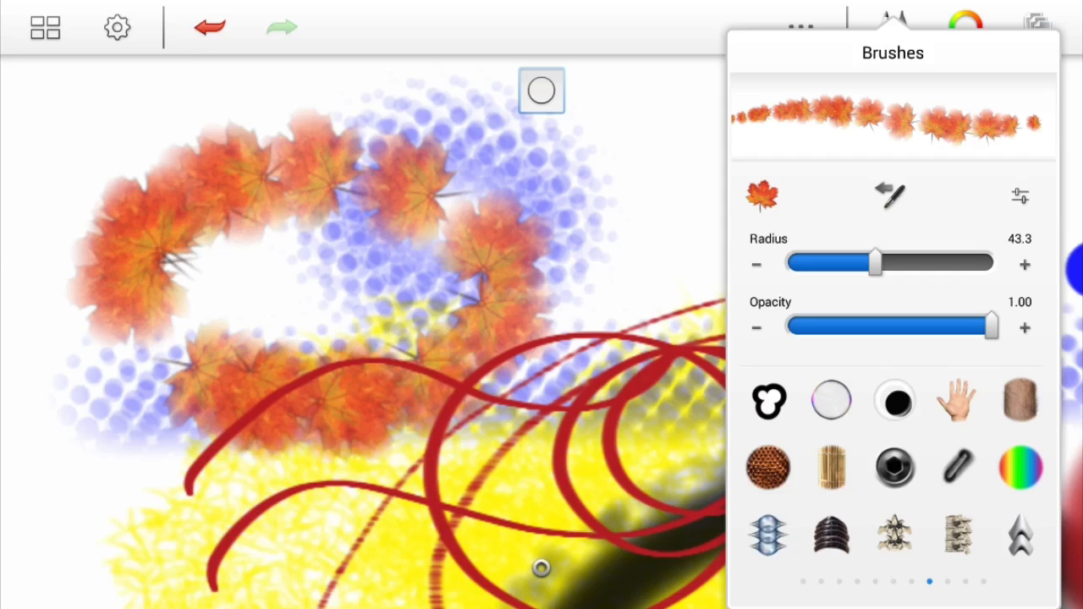
pyautogui.click(768, 535)
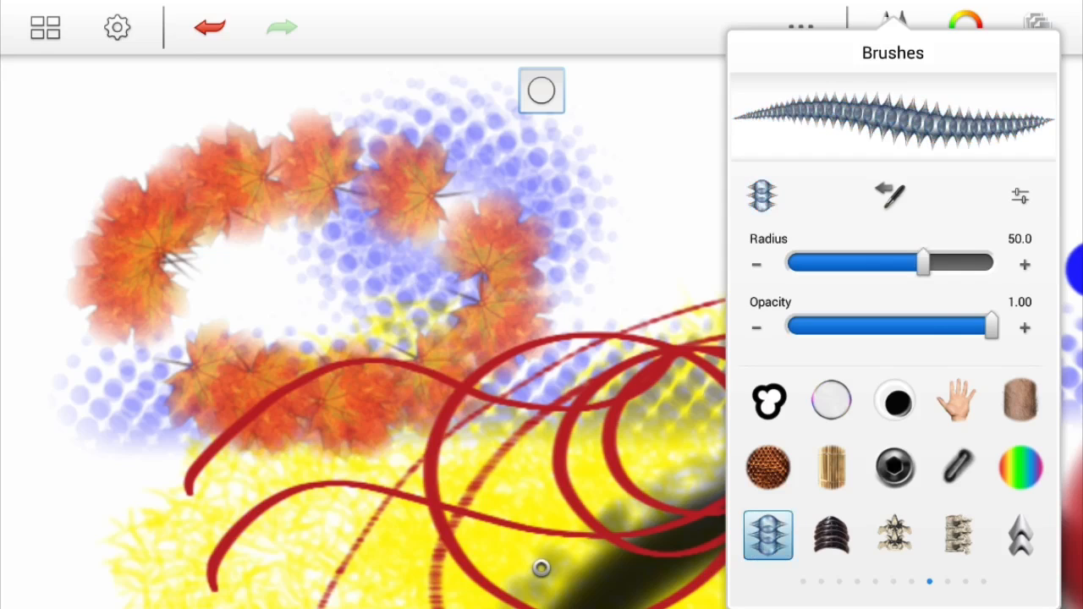
pyautogui.click(894, 27)
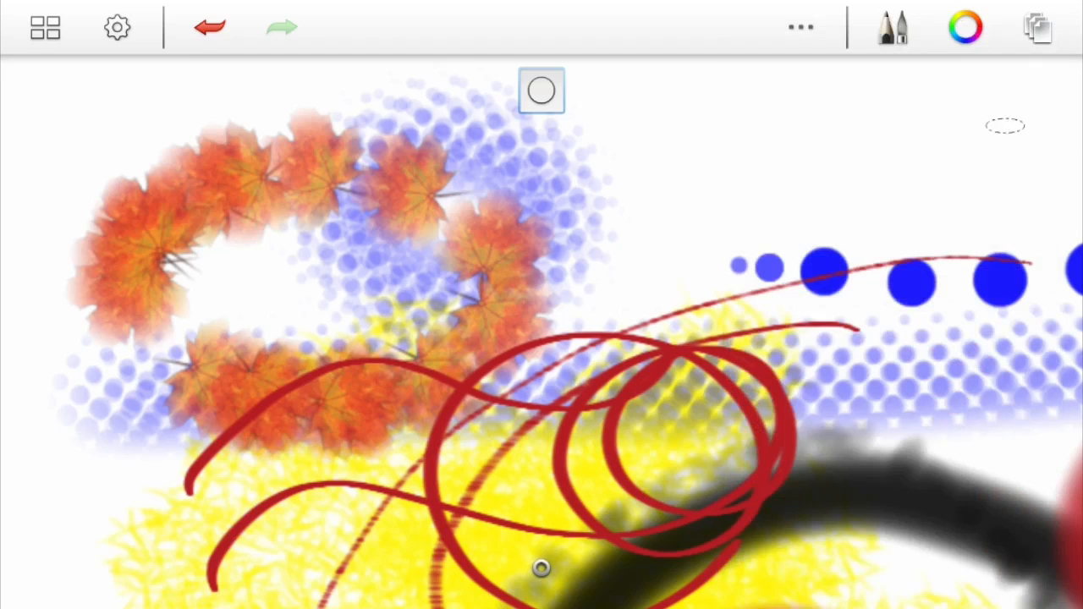
# Step: Paint looping grey spiky chain strokes over the top and centre of the doodle
pyautogui.moveTo(1004, 125); pyautogui.dragTo(792, 284)
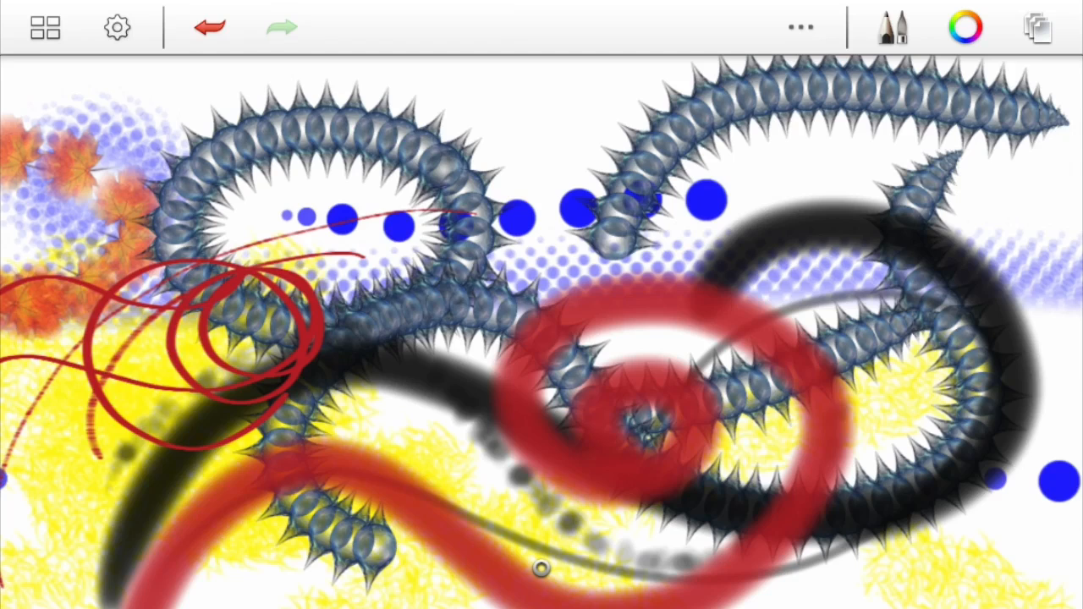
pyautogui.click(894, 27)
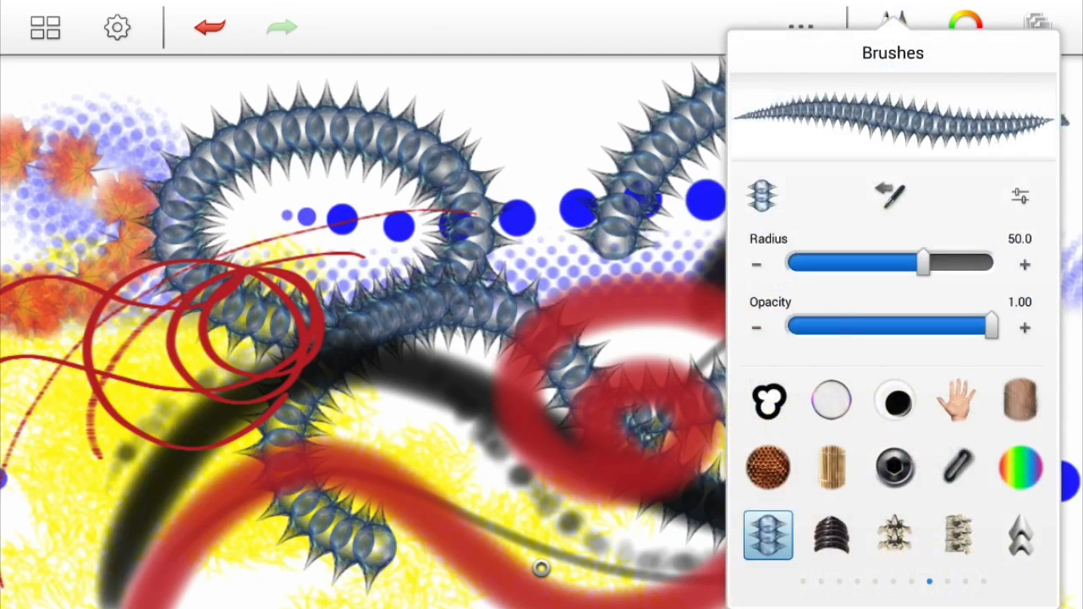